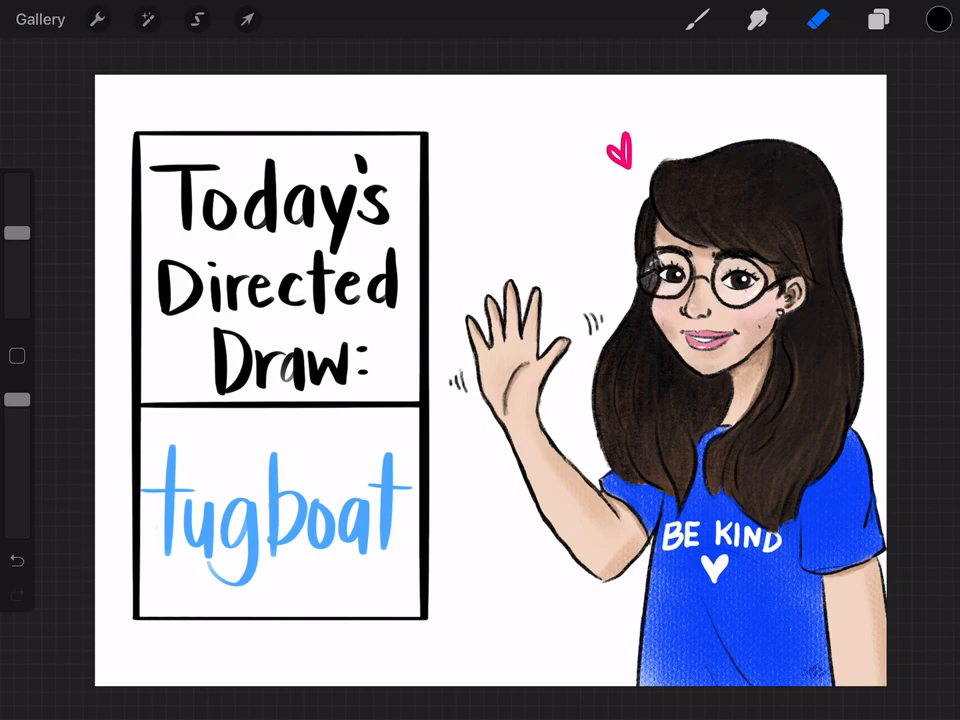
Hide the Directed Draw intro layers so a blank white canvas remains
click(876, 20)
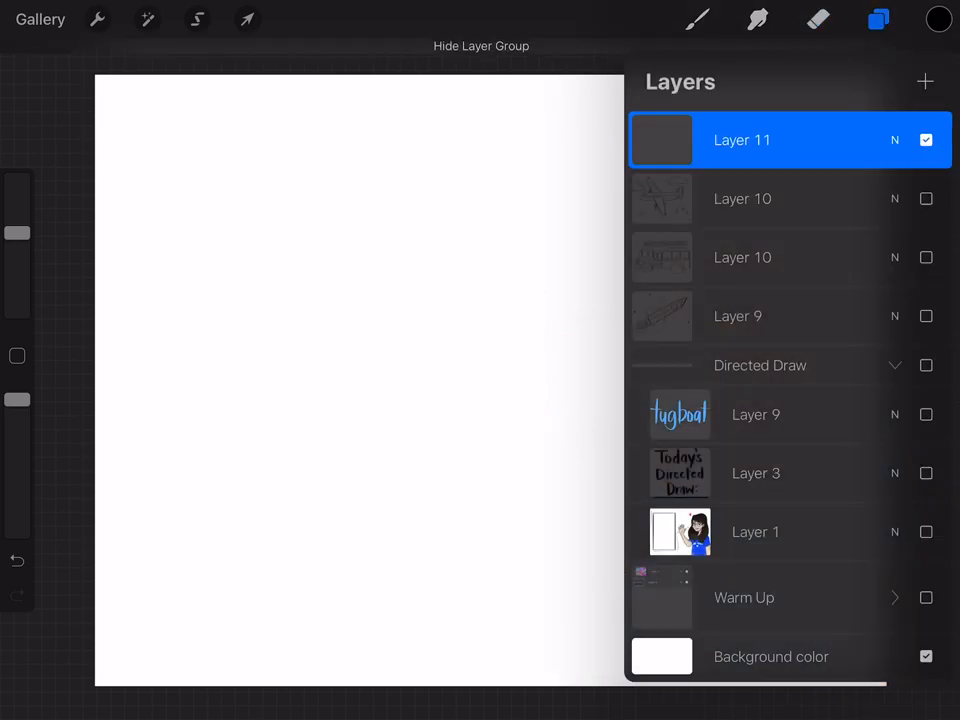
click(876, 20)
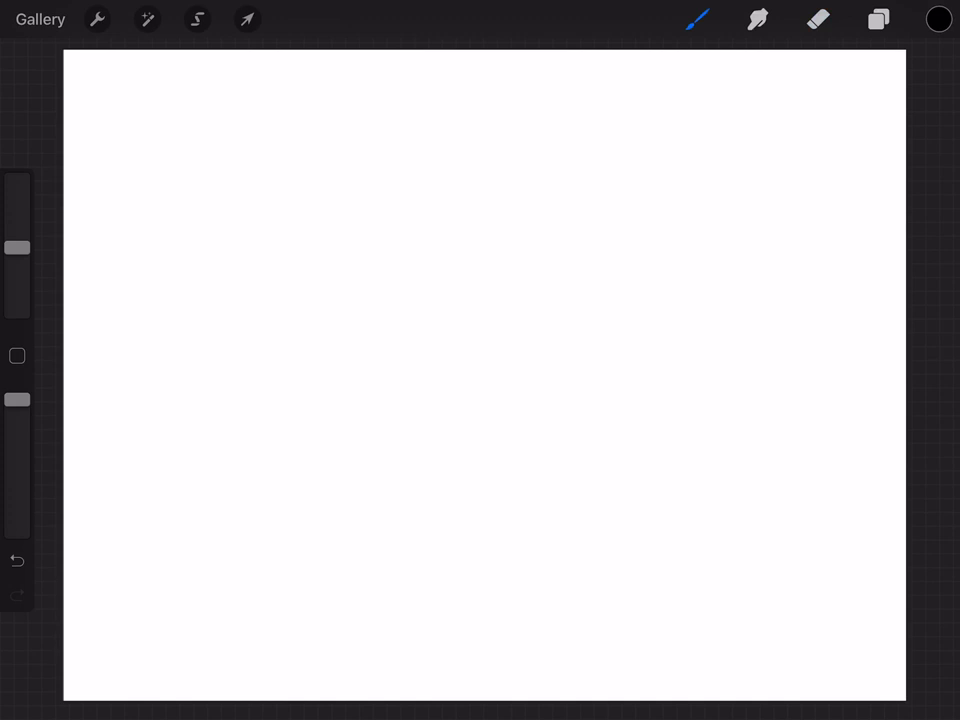
Draw connected black scallop curves from the left edge to the right edge as the water line
drag(64, 490, 330, 480)
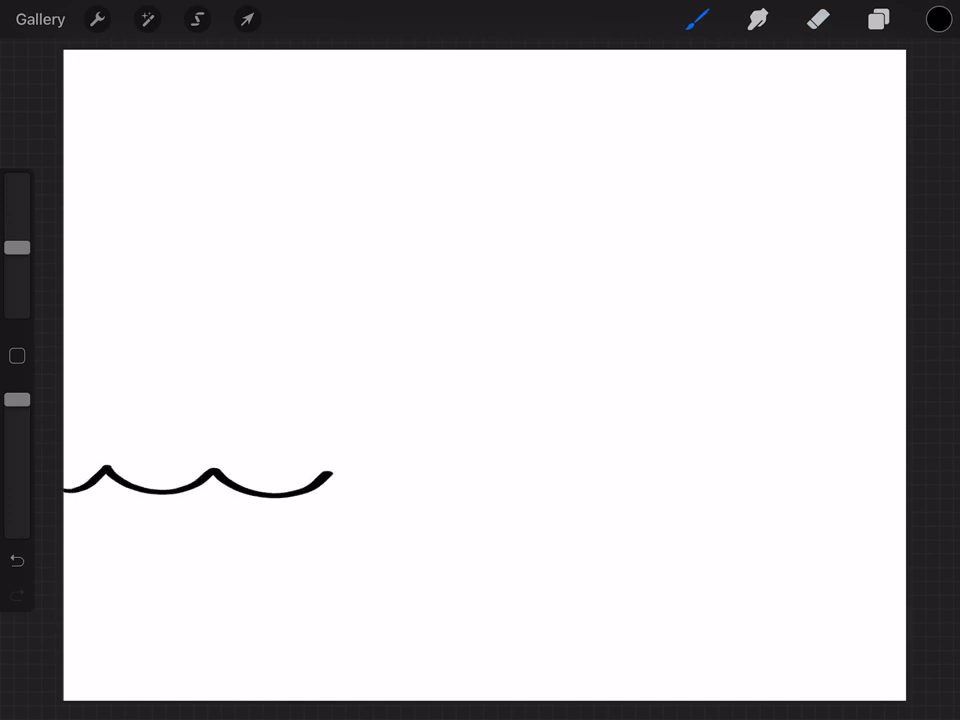
drag(330, 482, 570, 478)
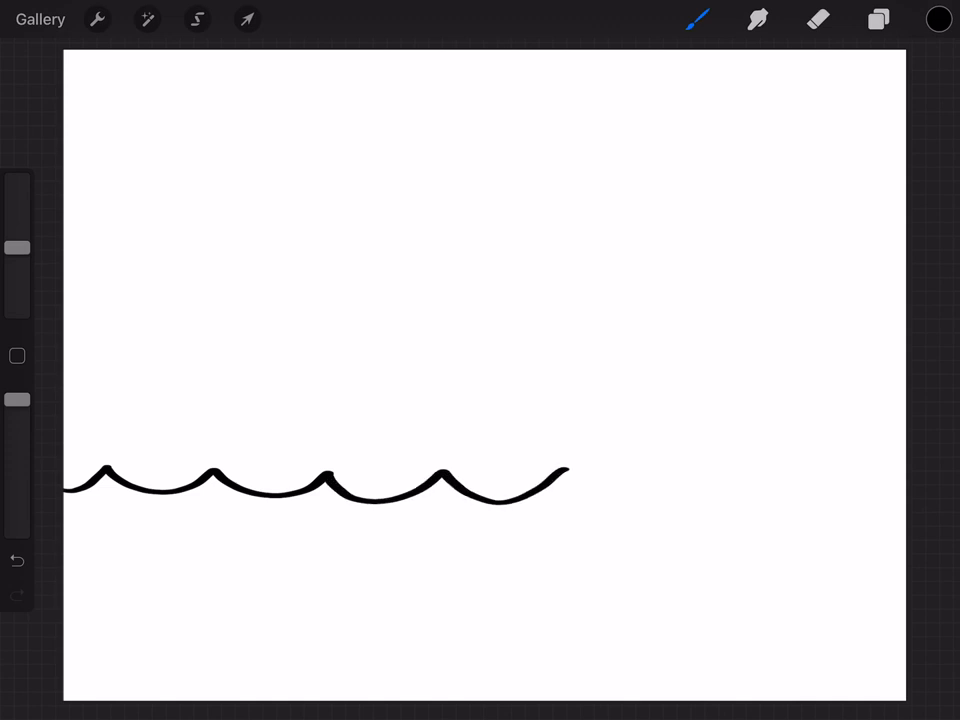
drag(570, 480, 836, 464)
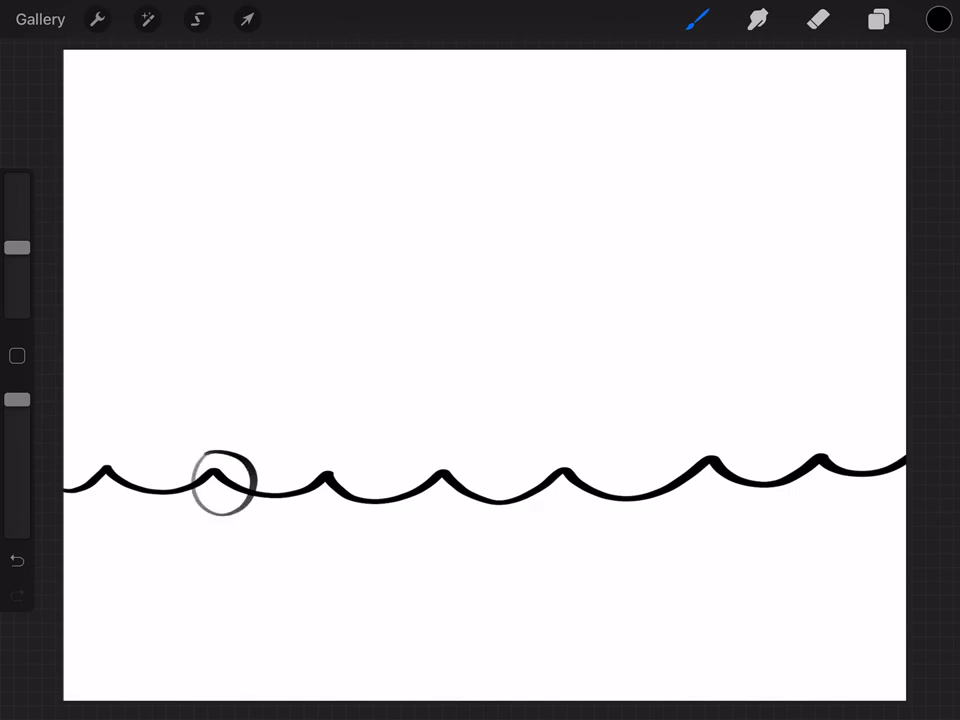
Sketch the hull's left and right sides down to the waves and its curved top edge
drag(192, 398, 196, 436)
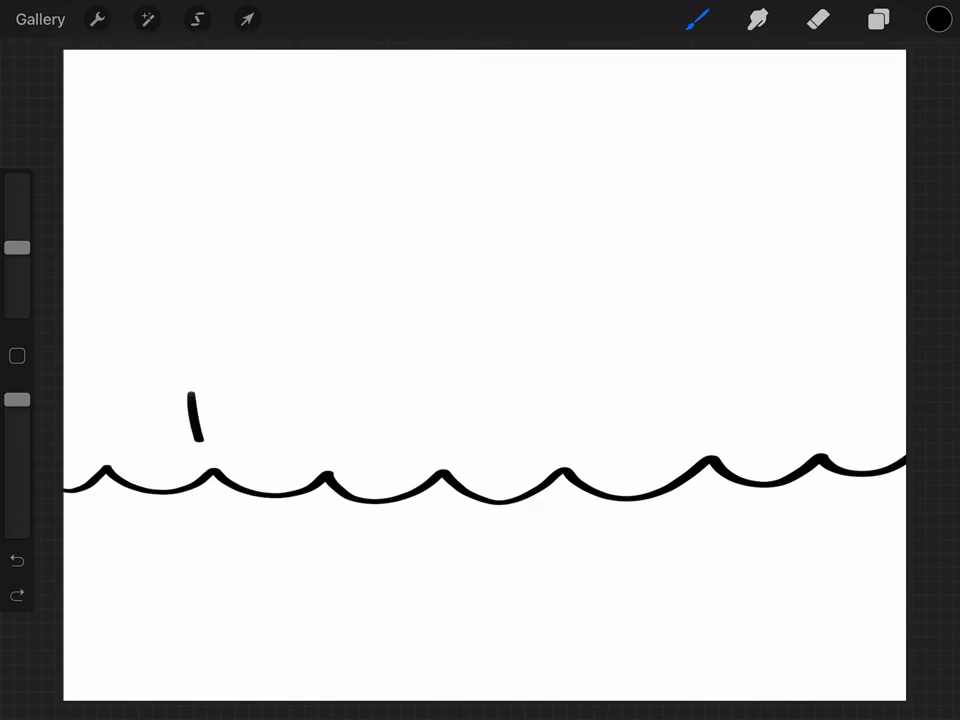
drag(192, 430, 210, 476)
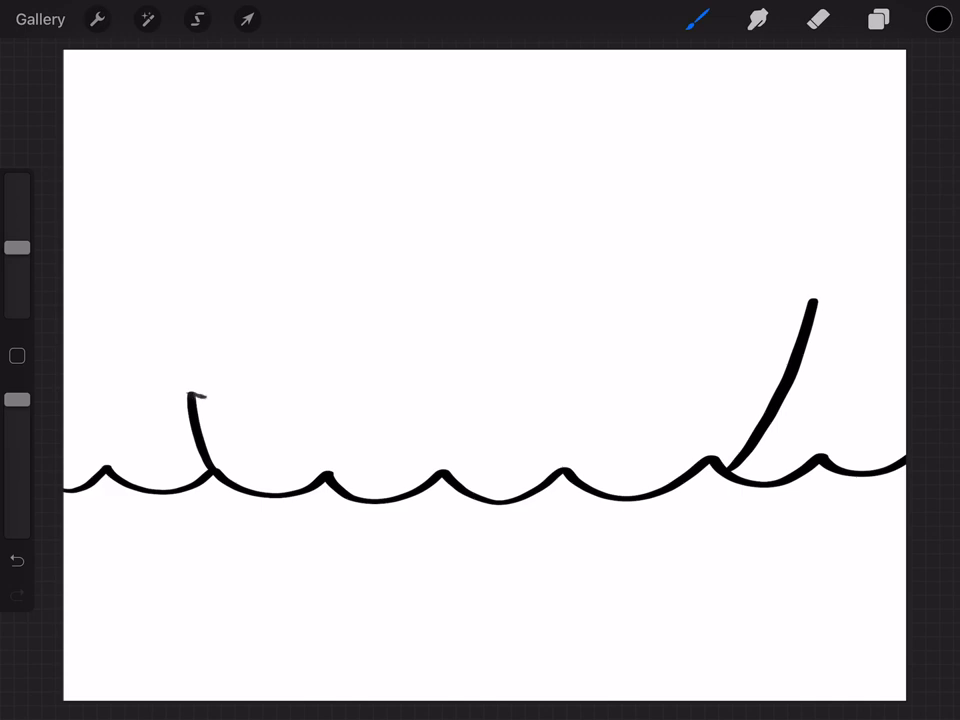
drag(190, 400, 770, 290)
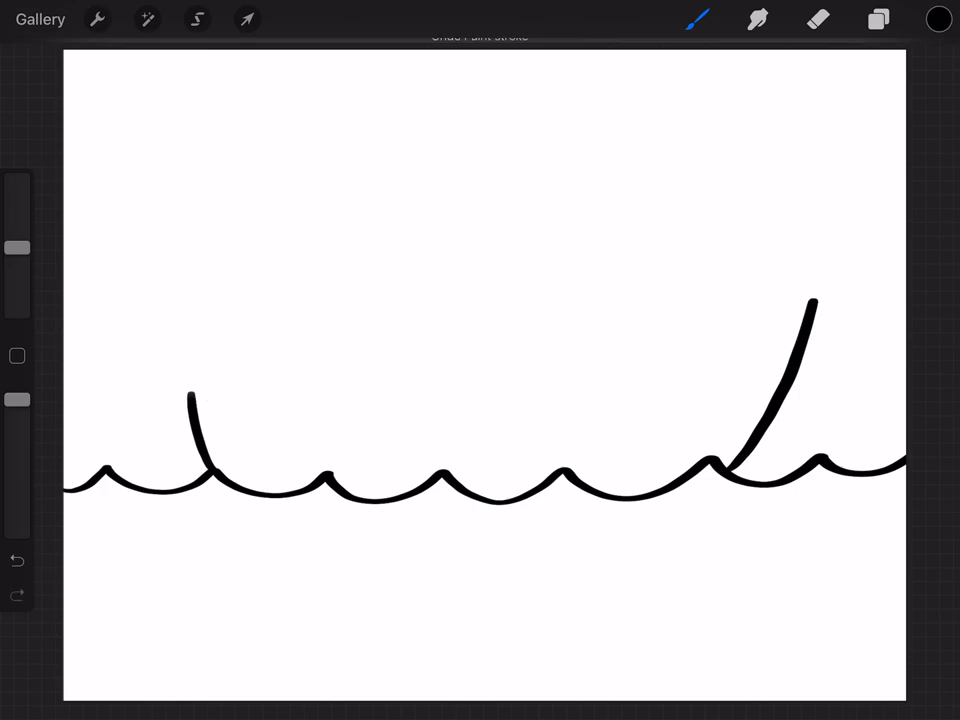
drag(240, 404, 810, 300)
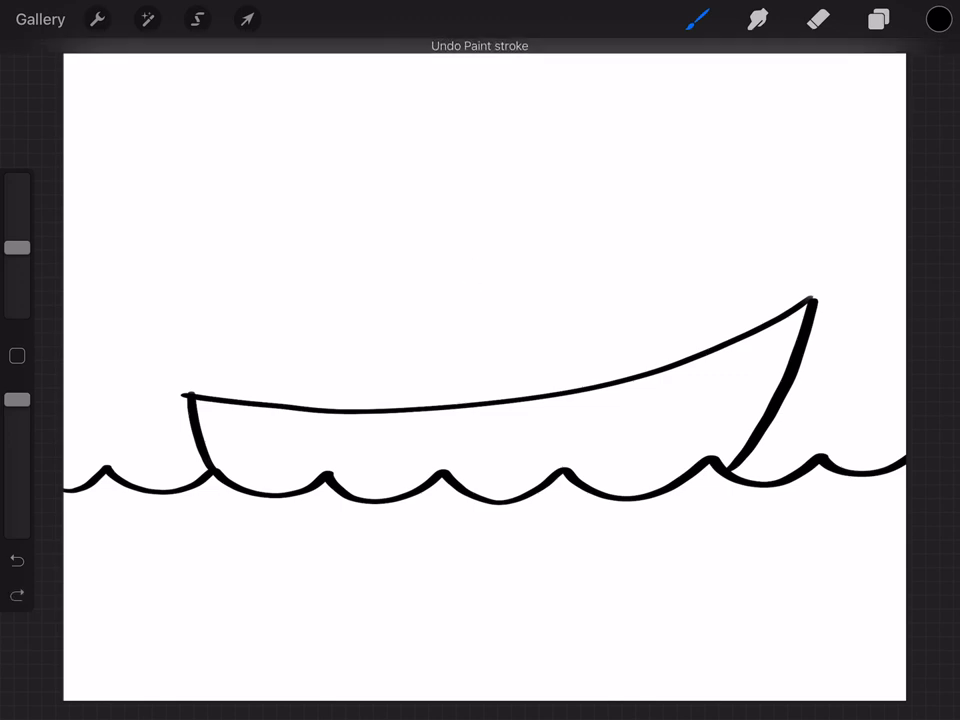
drag(456, 276, 456, 404)
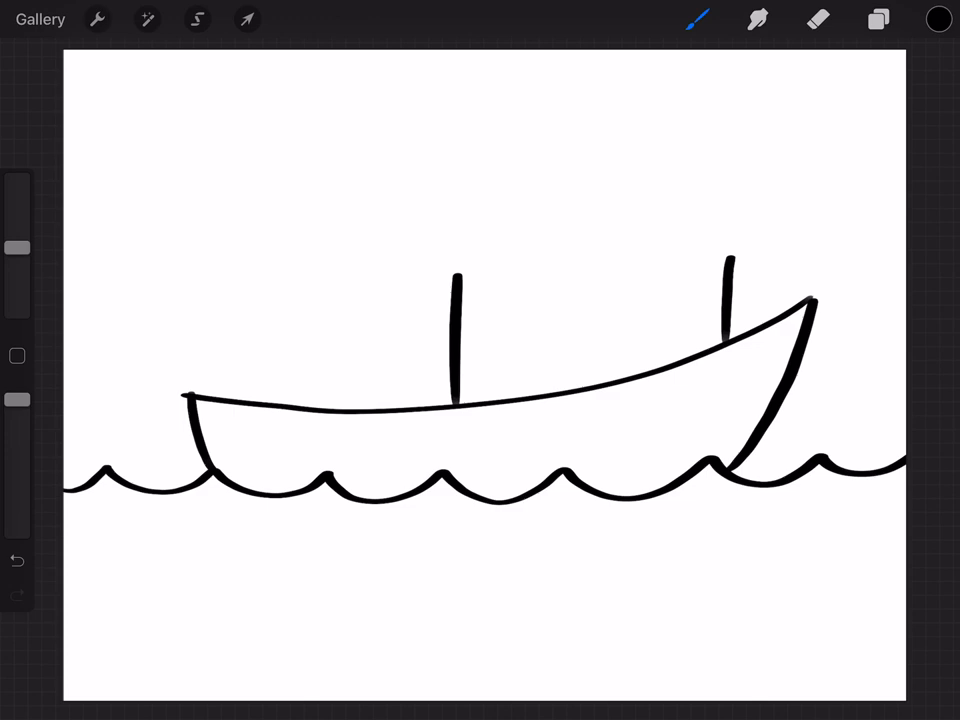
Connect the two cabin posts with a top line and draw a long rectangular roof over them
drag(456, 256, 710, 258)
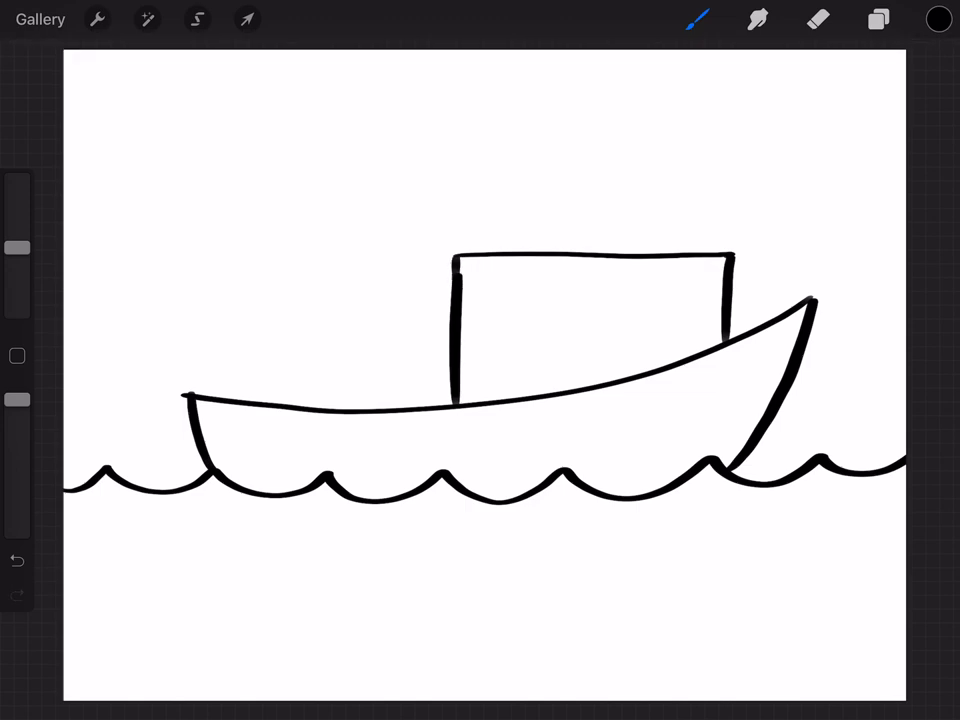
click(448, 258)
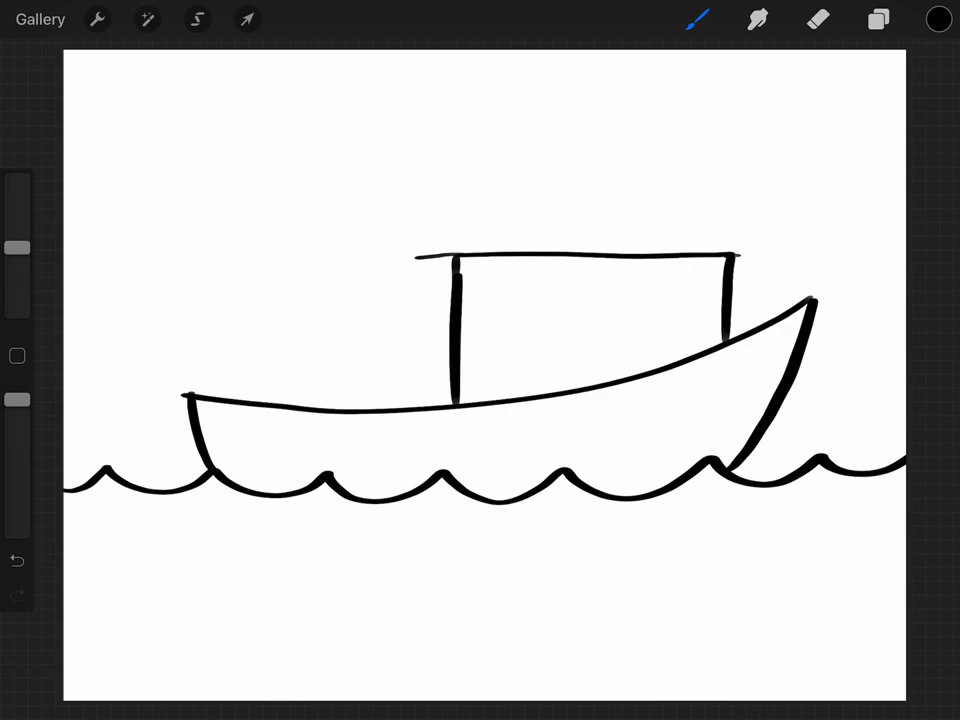
drag(730, 256, 784, 256)
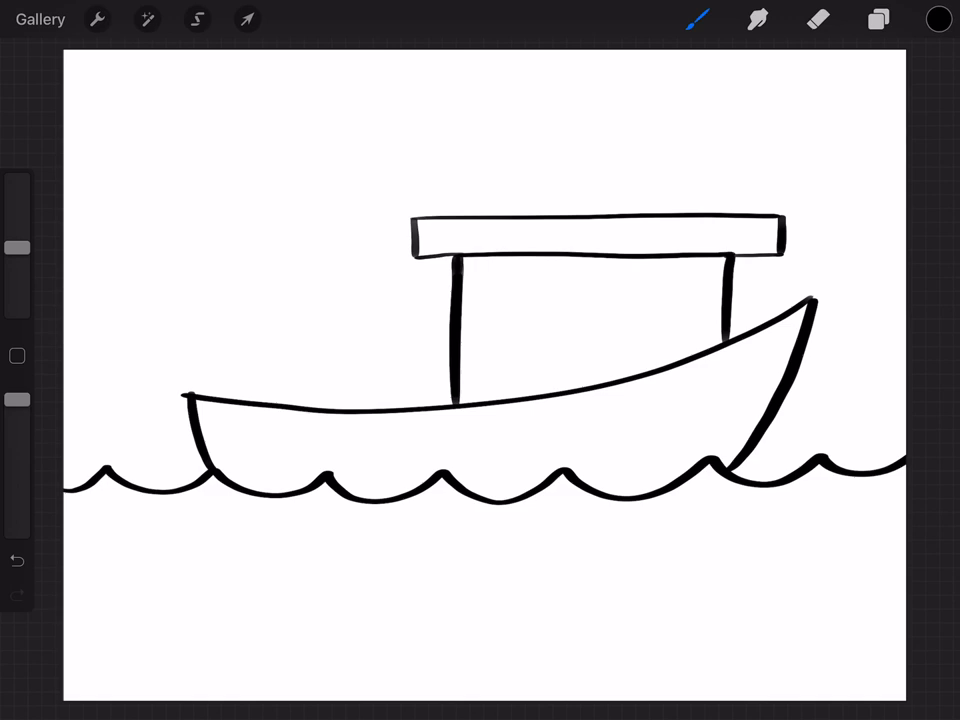
Draw the smokestack's sides and cap, plus a small box beside it on the roof
drag(490, 196, 486, 244)
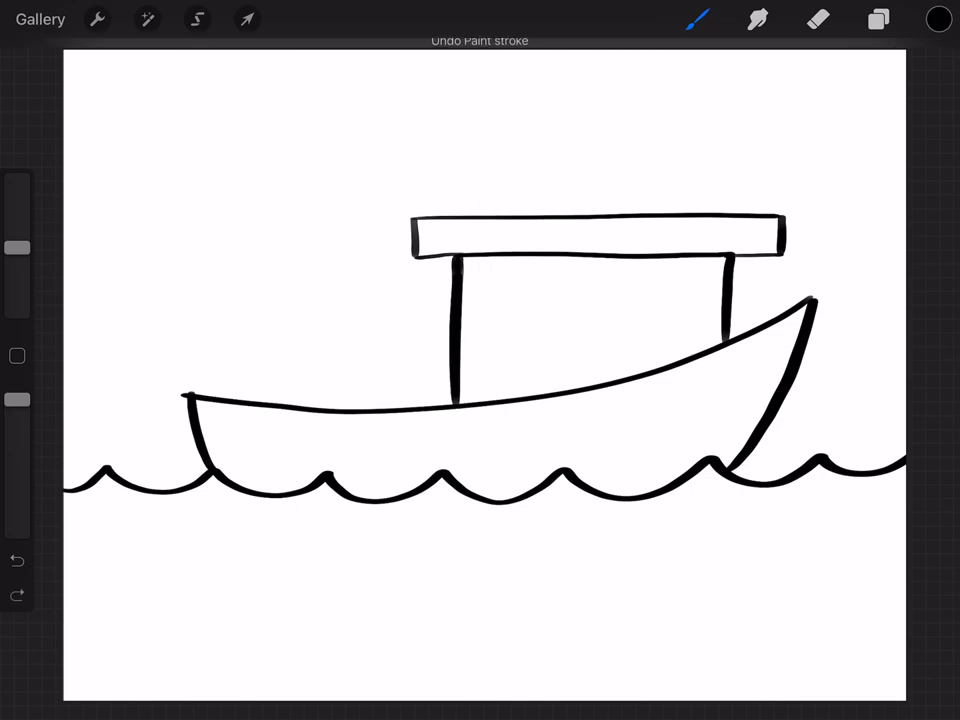
drag(490, 150, 490, 216)
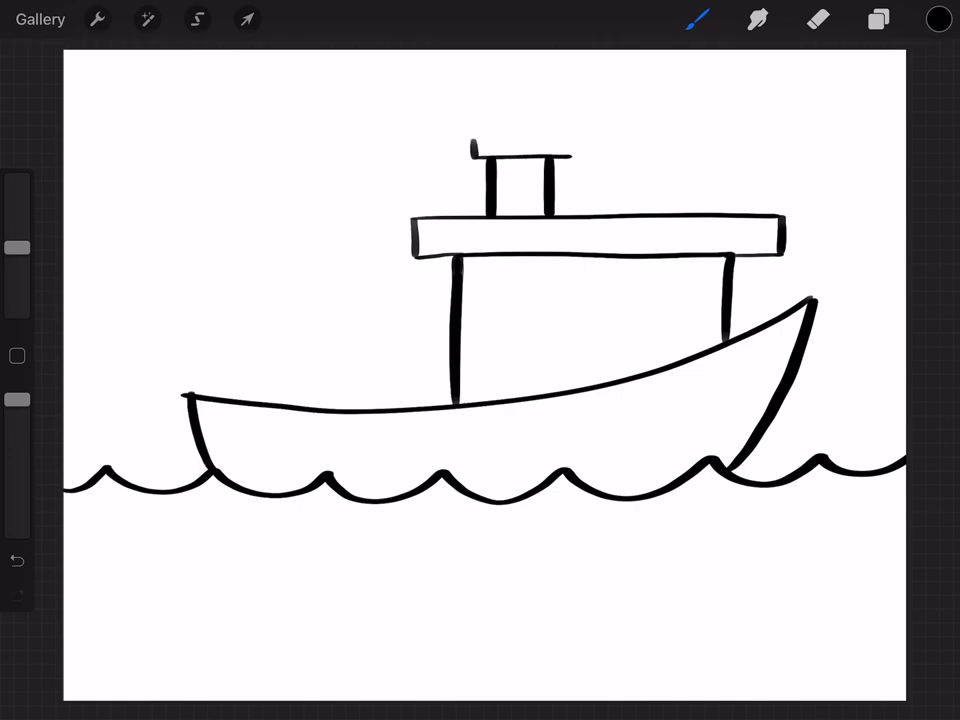
drag(464, 144, 564, 144)
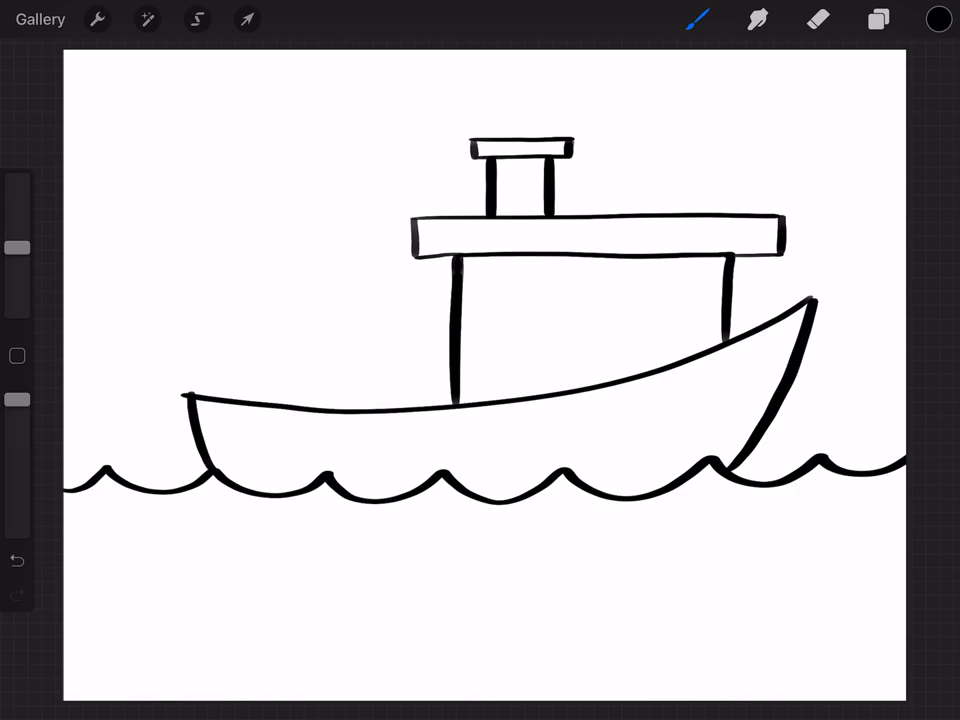
drag(488, 188, 548, 188)
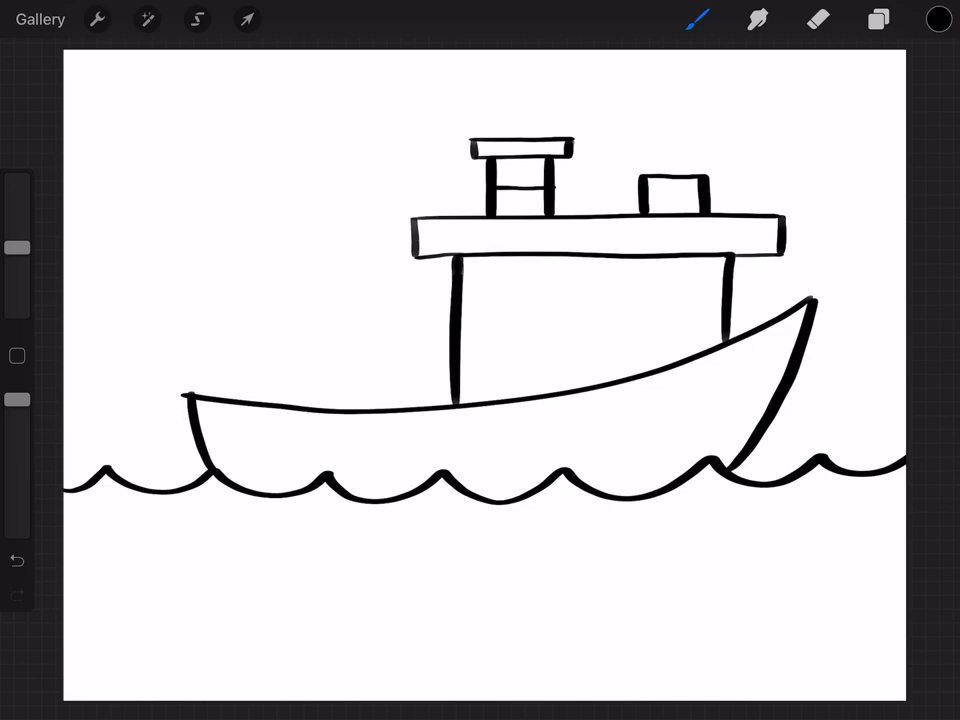
Draw the cabin door with an oval window and a round porthole beside it
drag(516, 316, 544, 364)
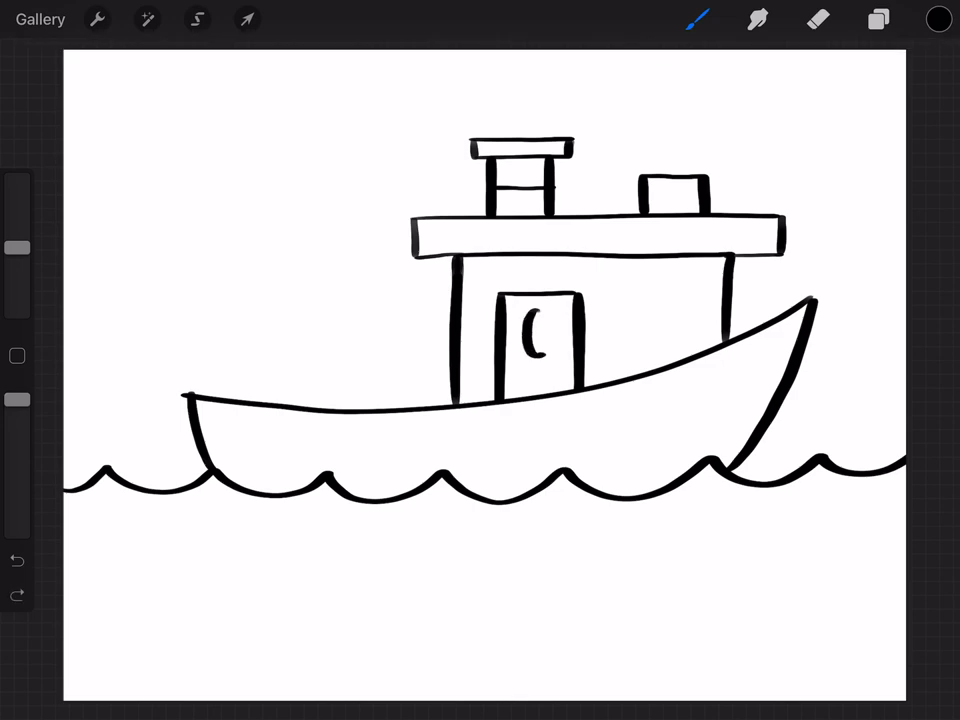
drag(524, 316, 540, 360)
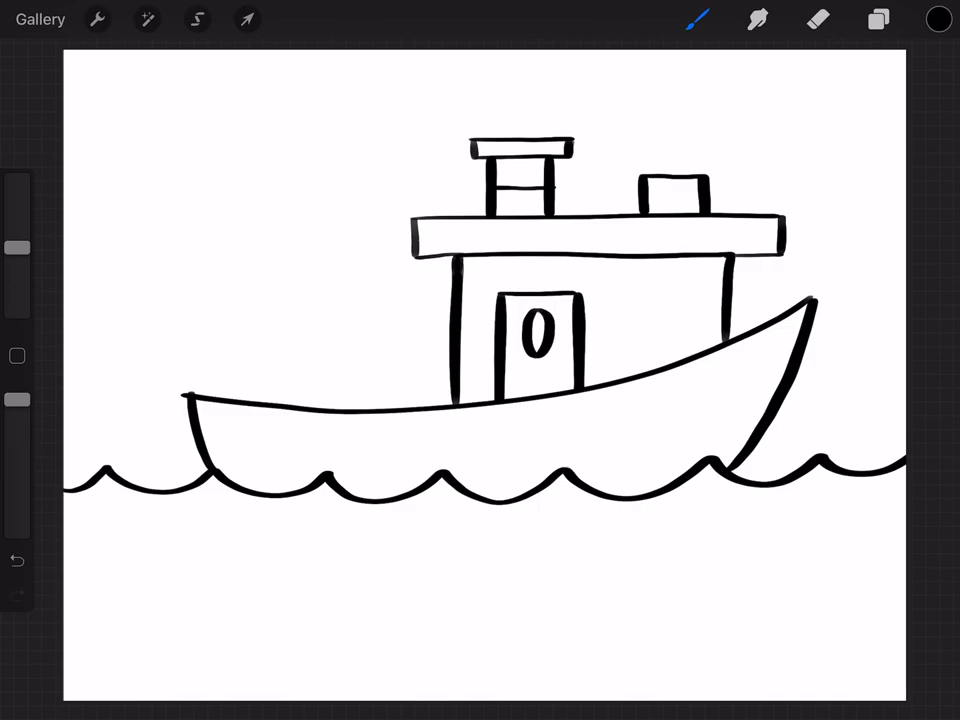
drag(644, 290, 664, 330)
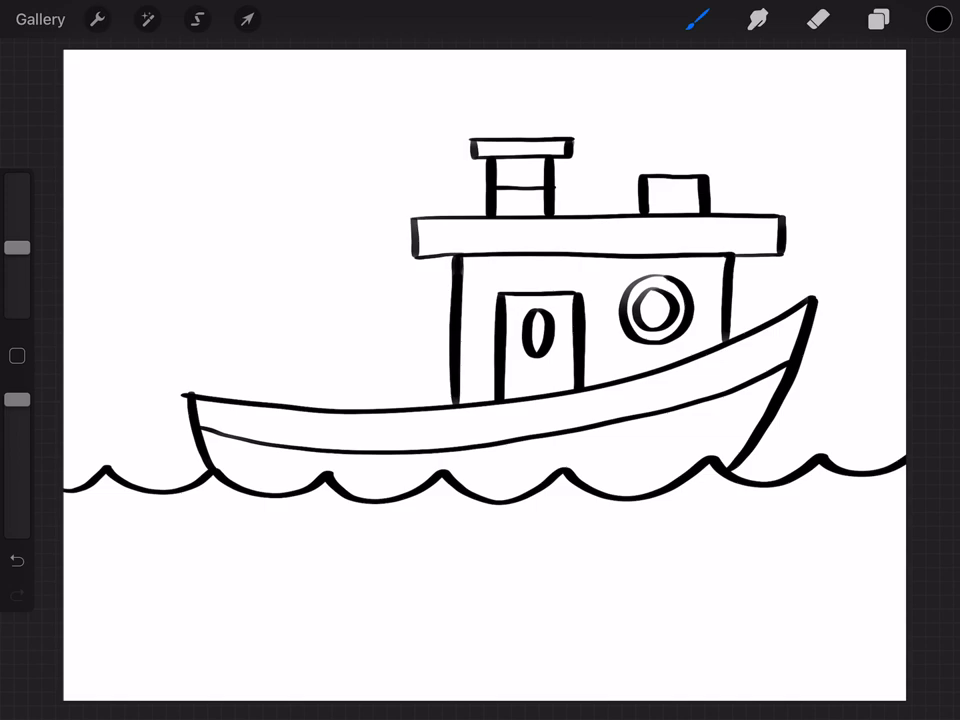
click(818, 20)
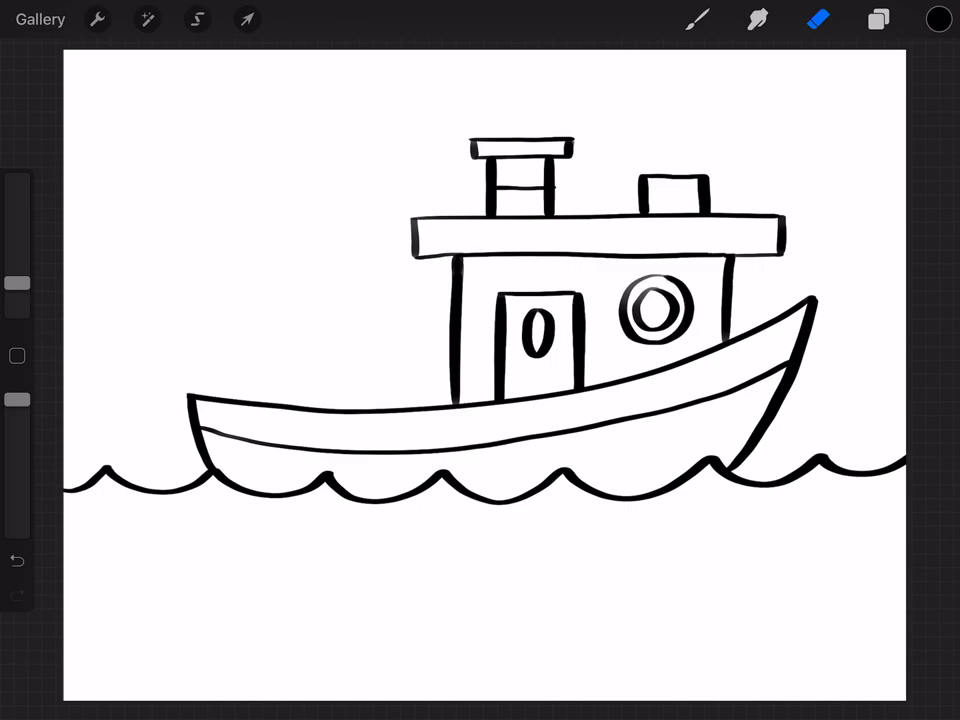
click(696, 20)
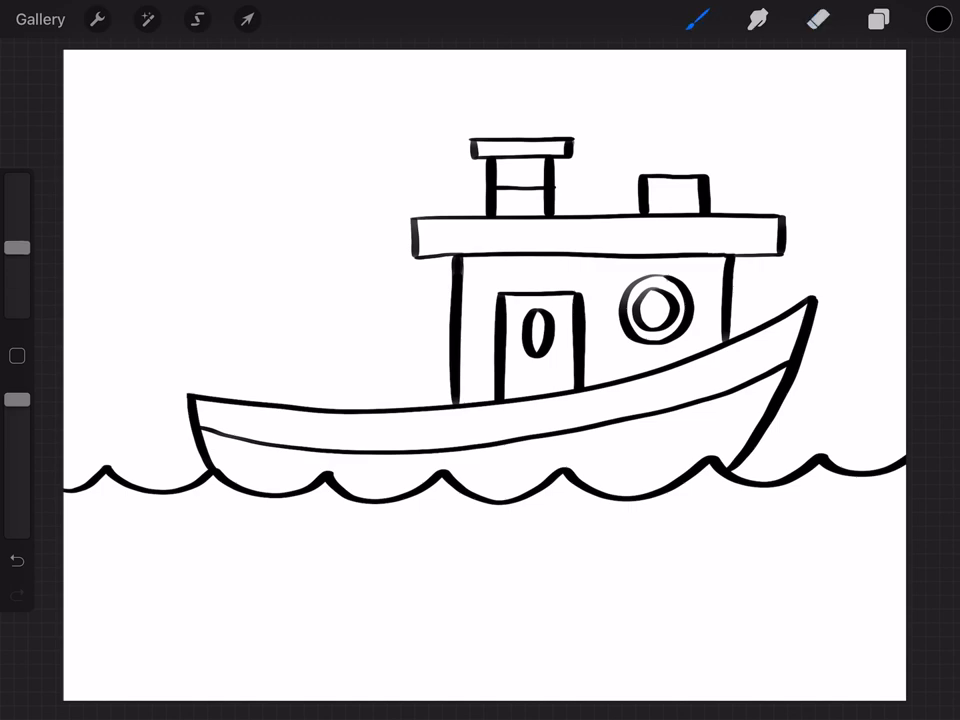
Draw a scalloped smoke cloud curling from the smokestack toward the upper left
drag(436, 84, 530, 114)
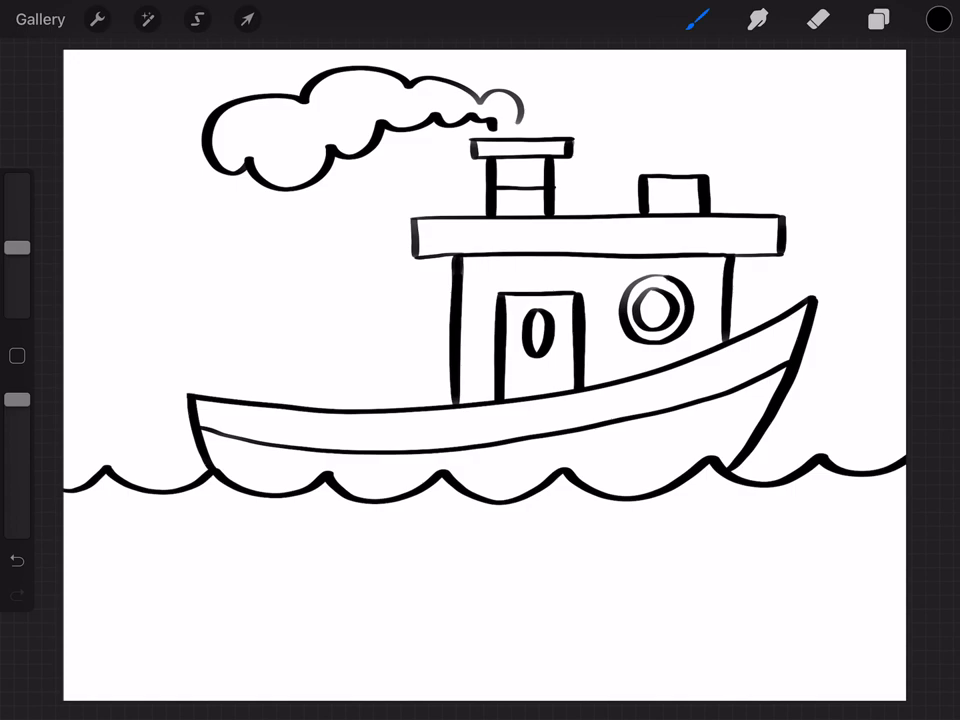
Draw a rayed sun, extra wave strokes below the boat and small M-shaped birds at top left
drag(160, 584, 344, 600)
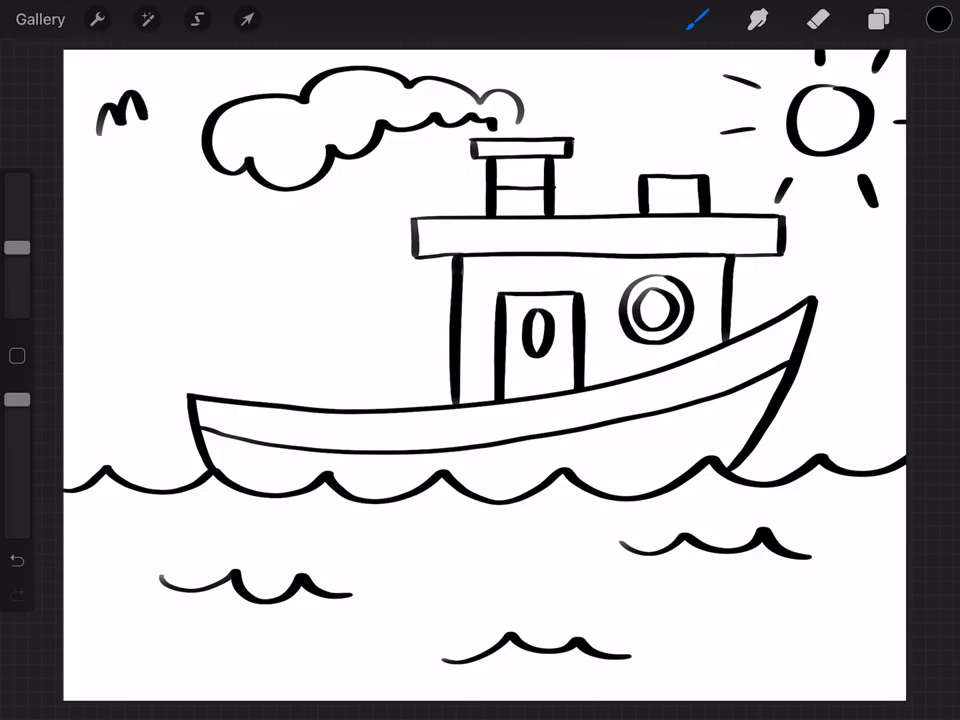
drag(160, 100, 144, 156)
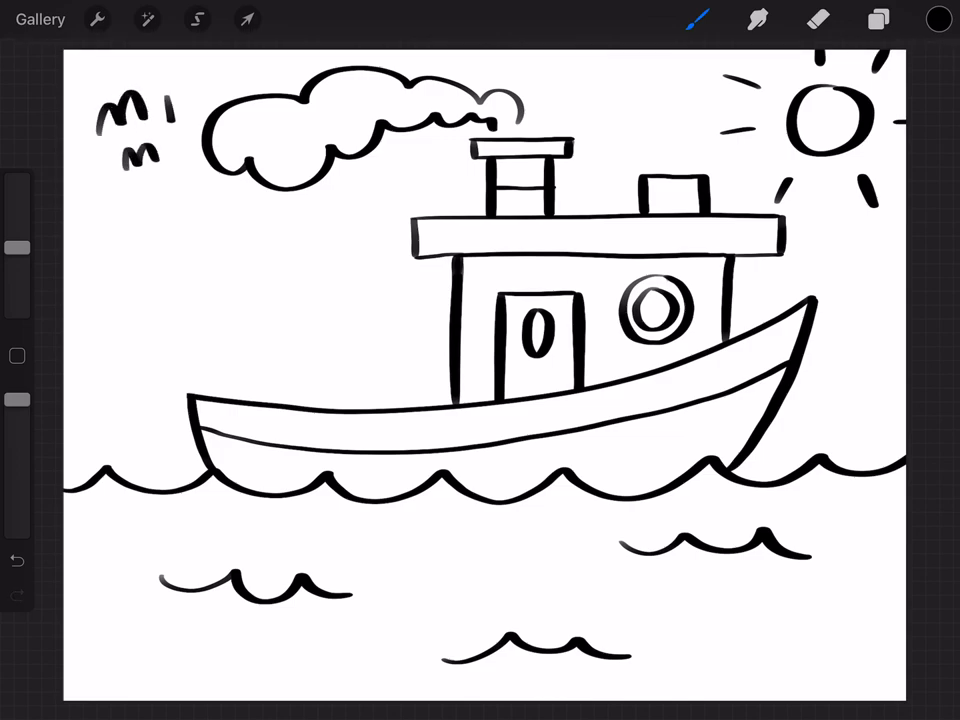
drag(164, 114, 200, 100)
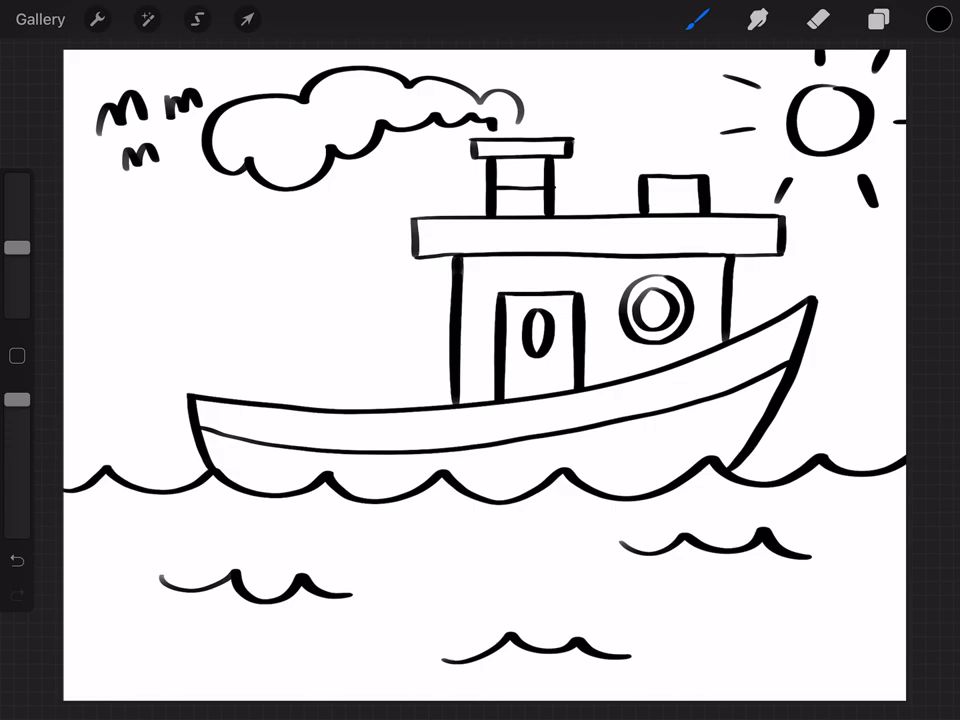